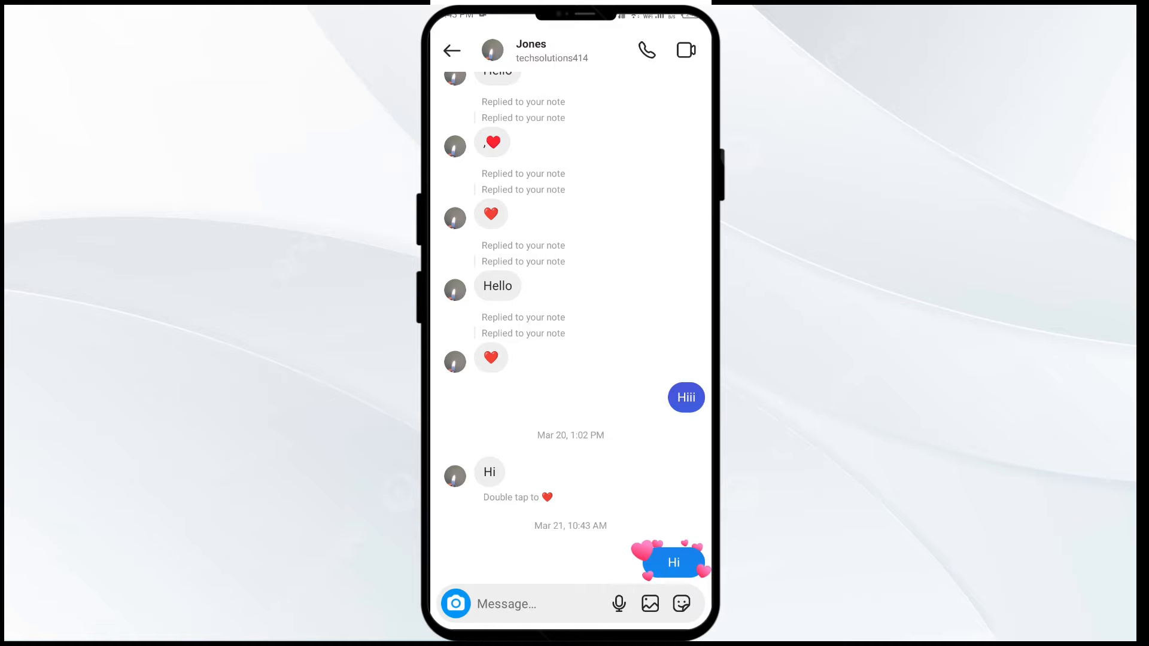
Leave the Jones chat in Instagram and return to the home screen
{"action": "scroll", "scroll_direction": "down", "scroll_amount": 3}
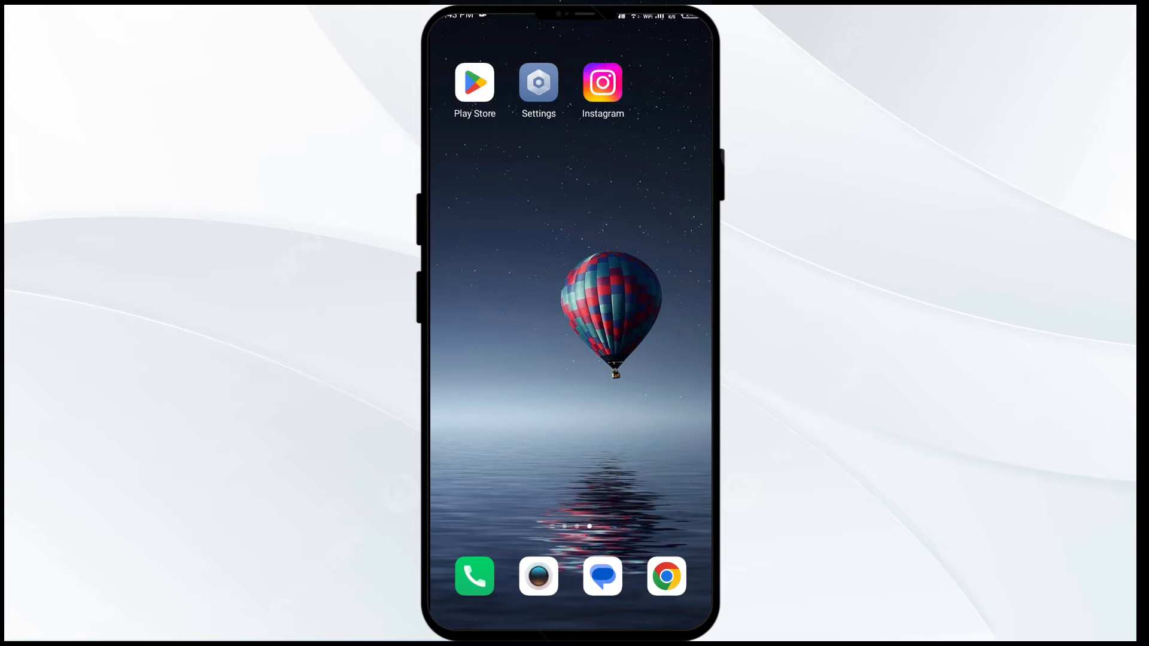
{"action": "left_click", "coordinate": [667, 576]}
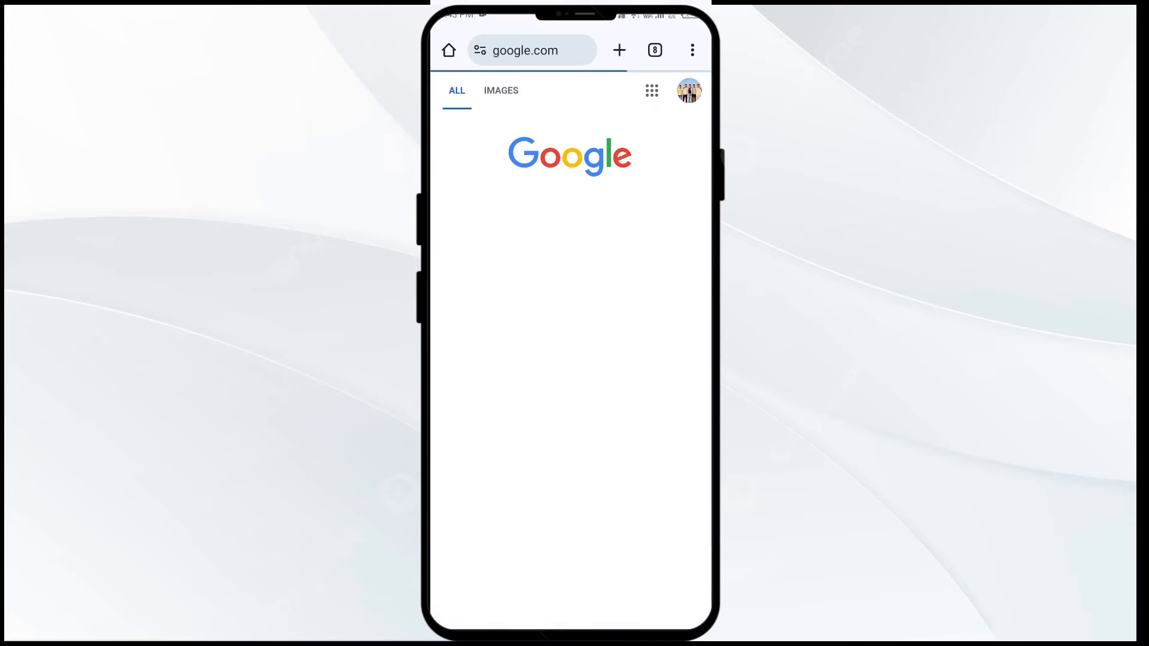
{"action": "left_click", "coordinate": [531, 50]}
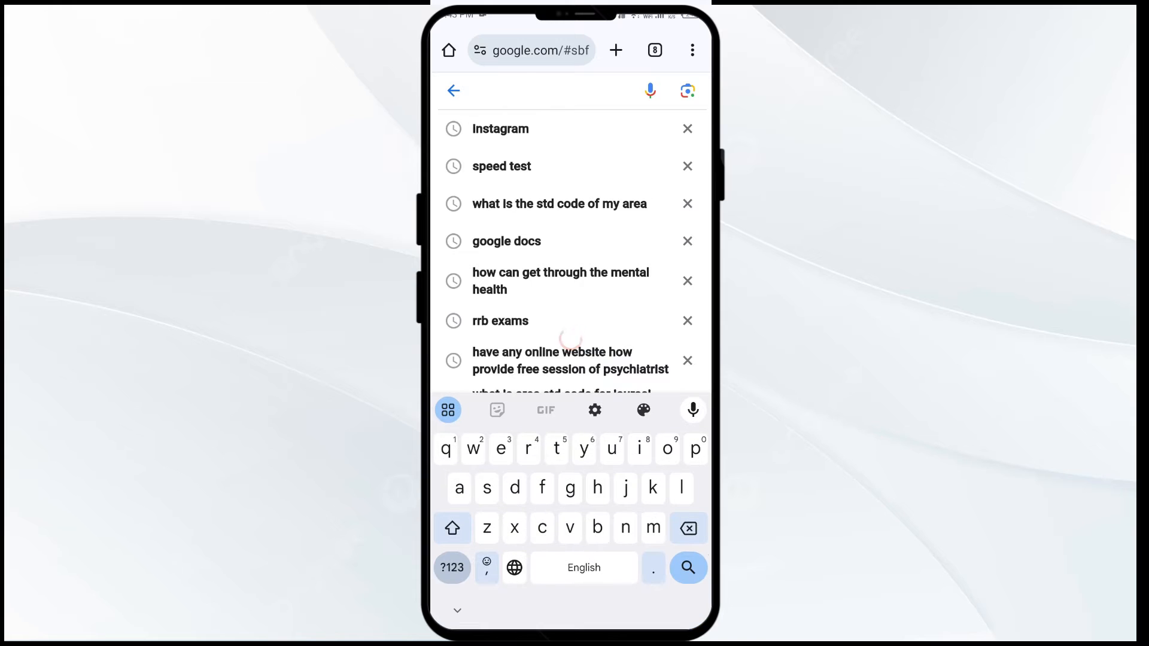
{"action": "left_click", "coordinate": [502, 166]}
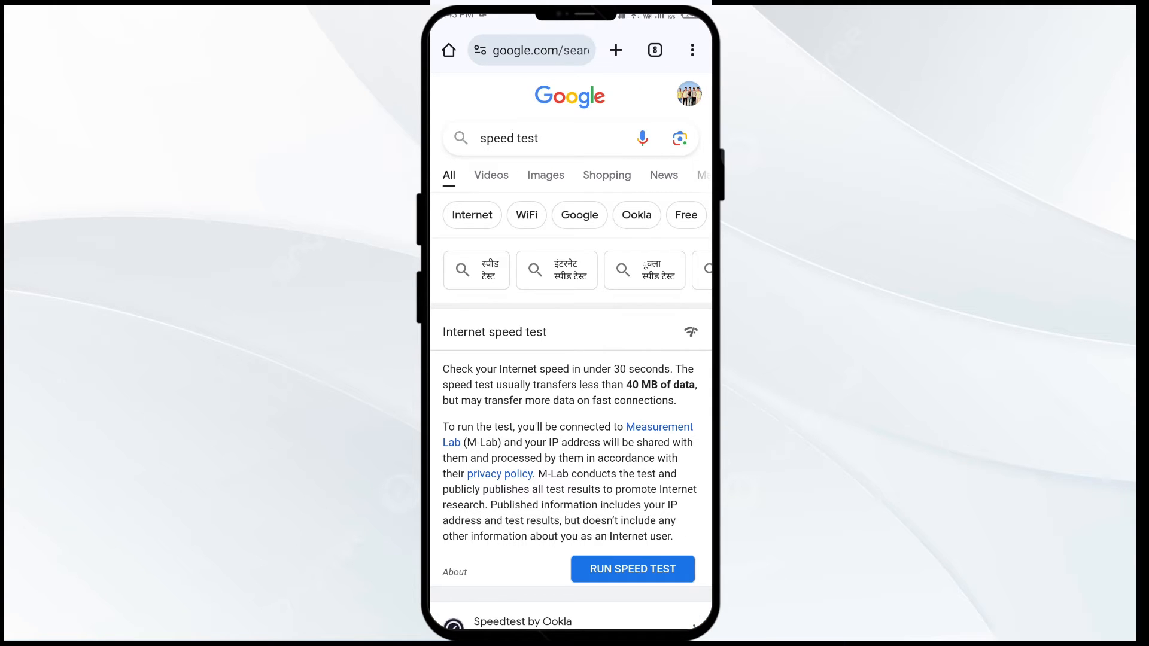
{"action": "left_click", "coordinate": [633, 569]}
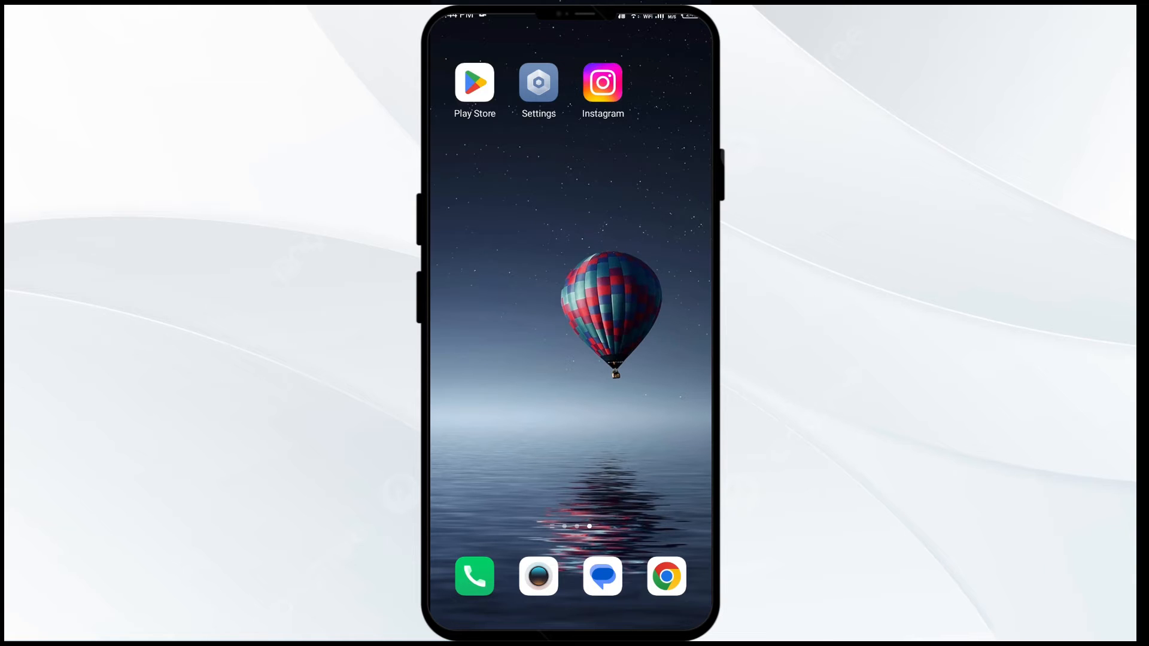
{"action": "left_click", "coordinate": [475, 82]}
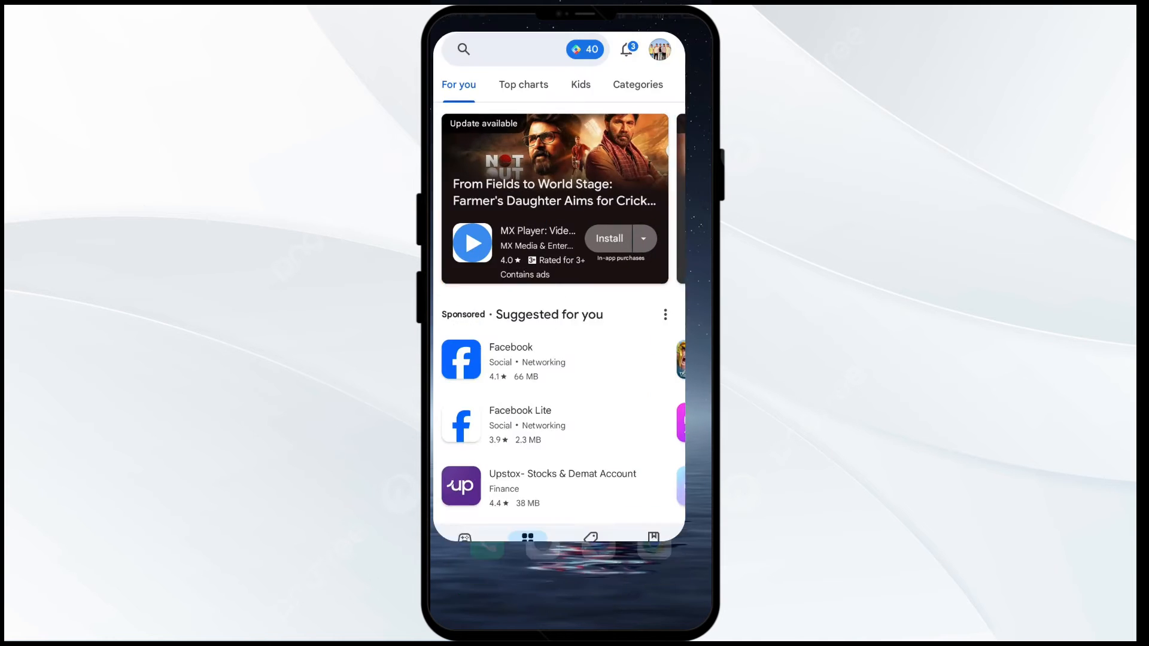
{"action": "left_click", "coordinate": [513, 49]}
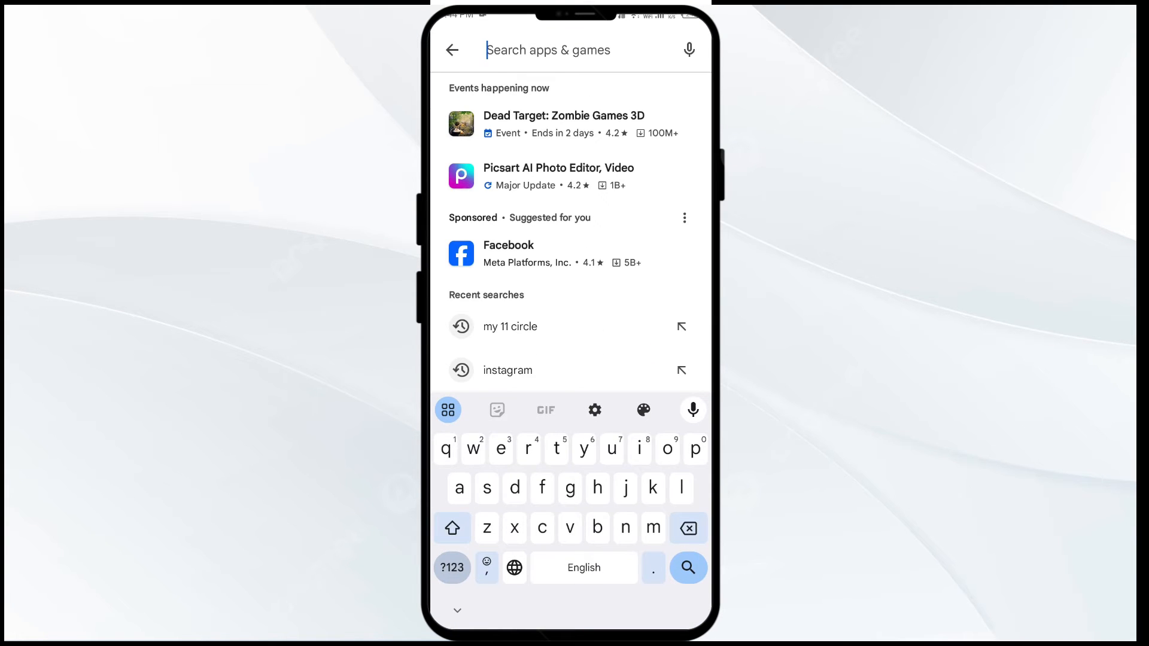
{"action": "left_click", "coordinate": [507, 370]}
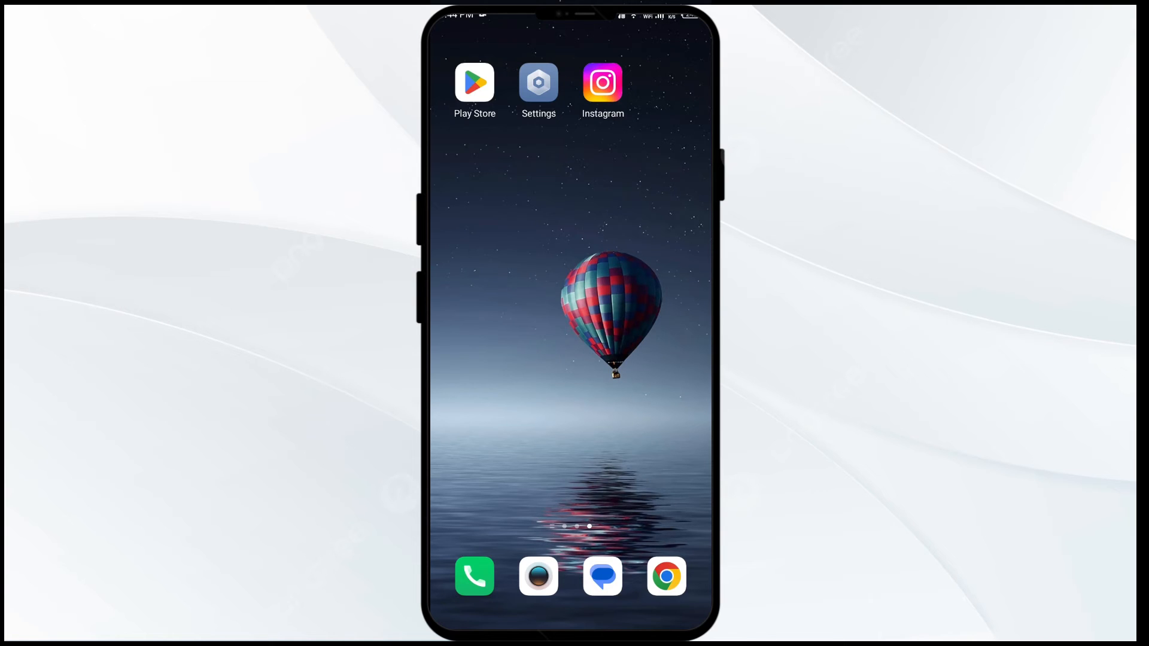
Open Settings, find Instagram in the app list, and view its details
{"action": "left_click", "coordinate": [538, 82]}
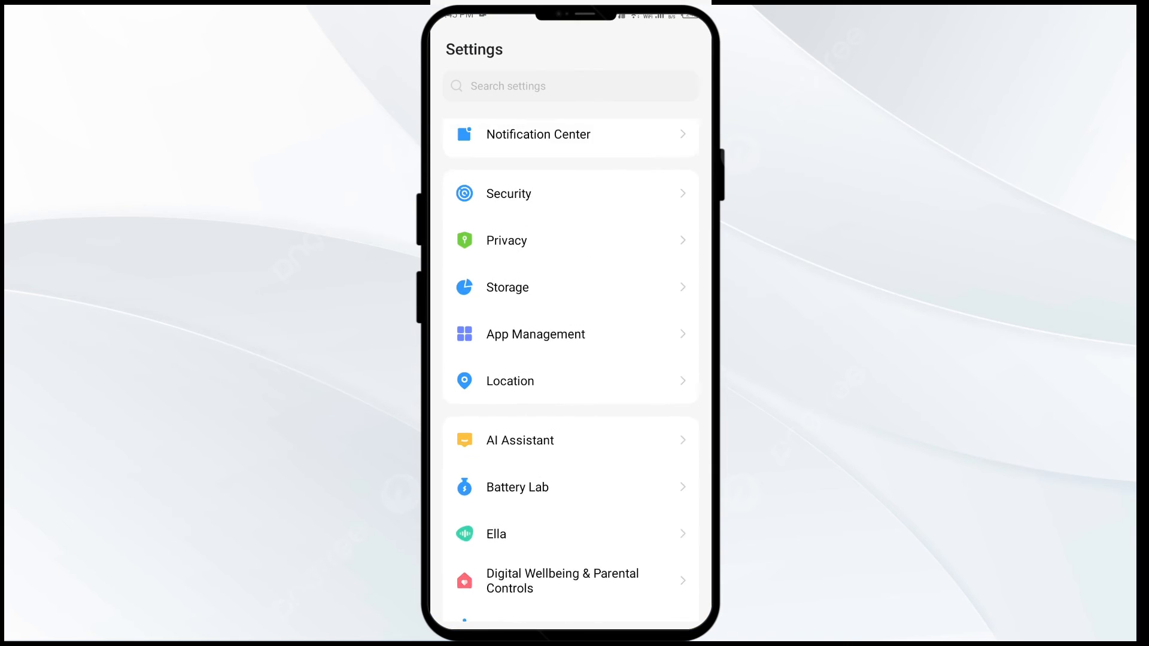
{"action": "left_click", "coordinate": [535, 334]}
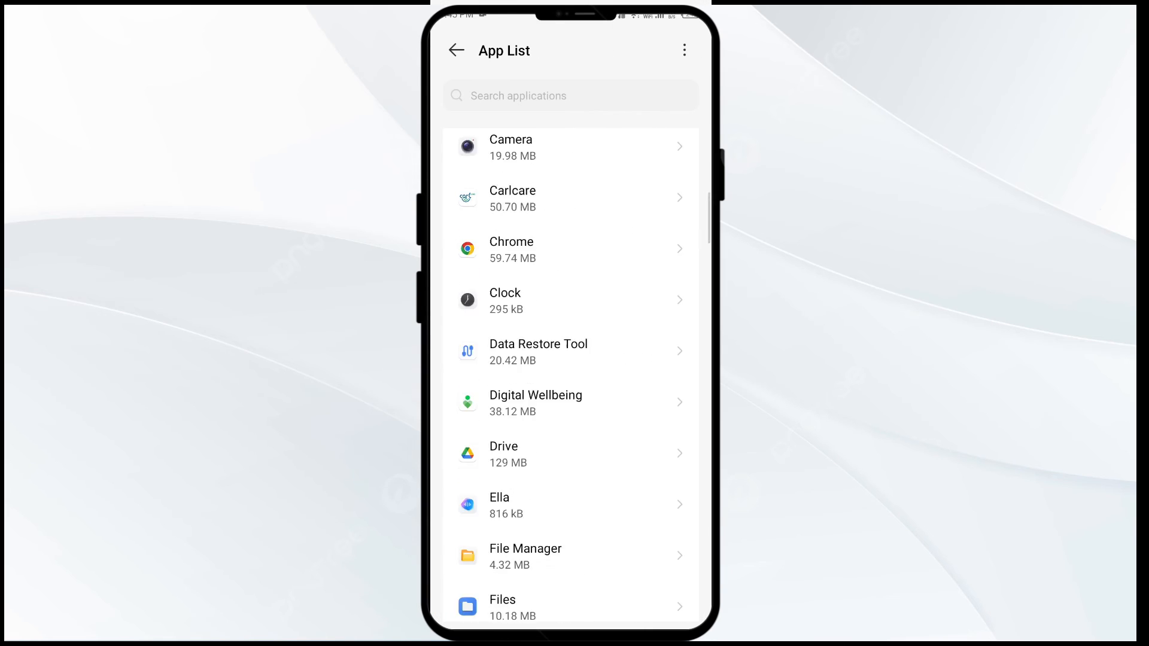
{"action": "scroll", "scroll_direction": "down", "scroll_amount": 3}
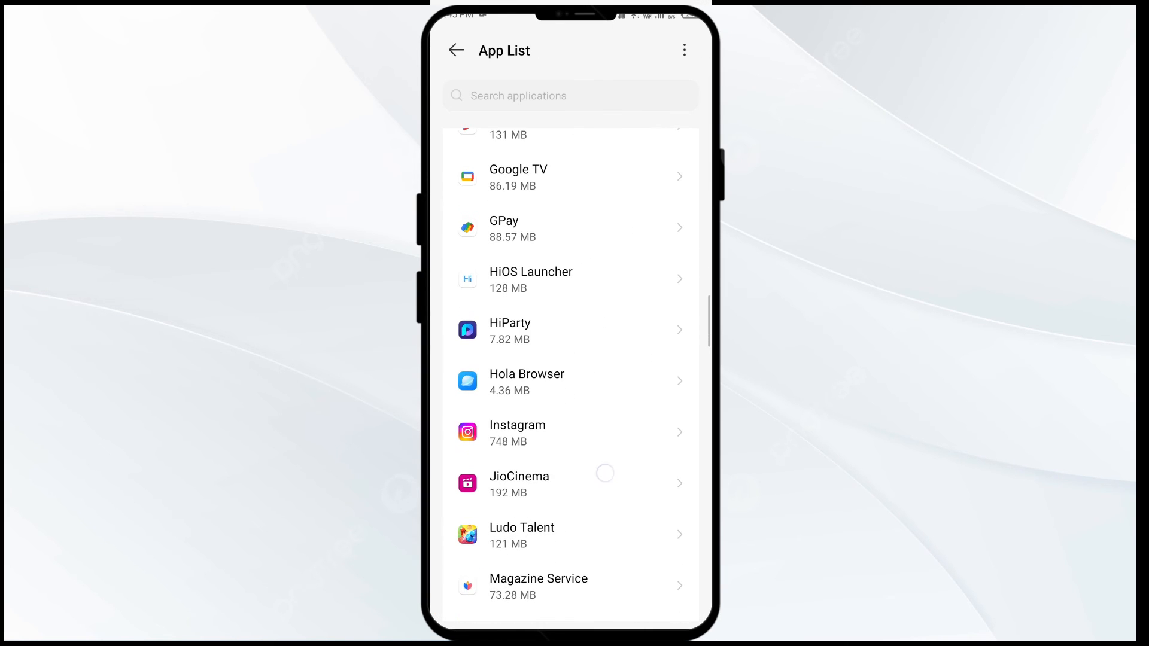
{"action": "left_click", "coordinate": [517, 433]}
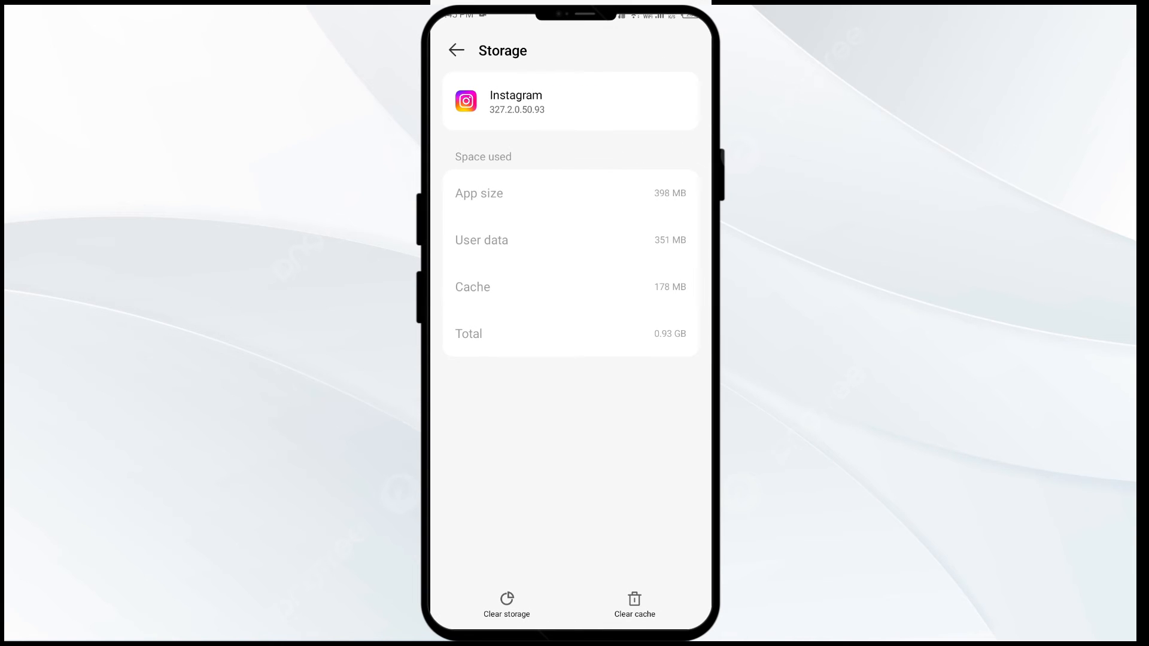
Clear Instagram's 178 MB cache, then dismiss the power off/restart menu
{"action": "left_click", "coordinate": [634, 603]}
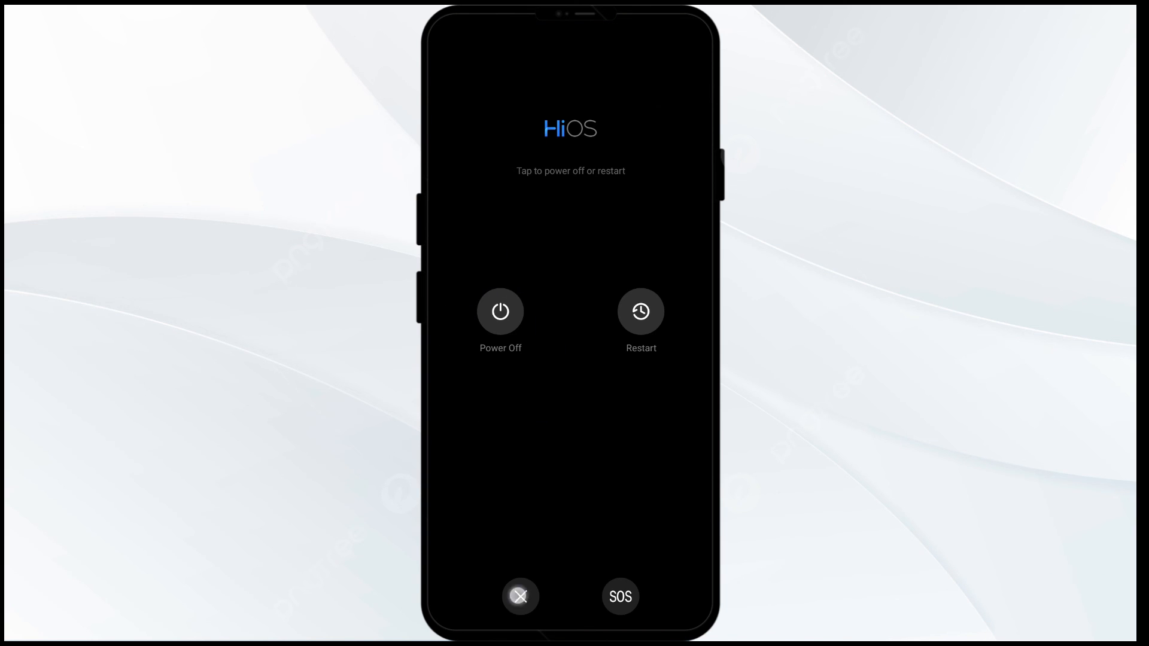
{"action": "left_click", "coordinate": [518, 597]}
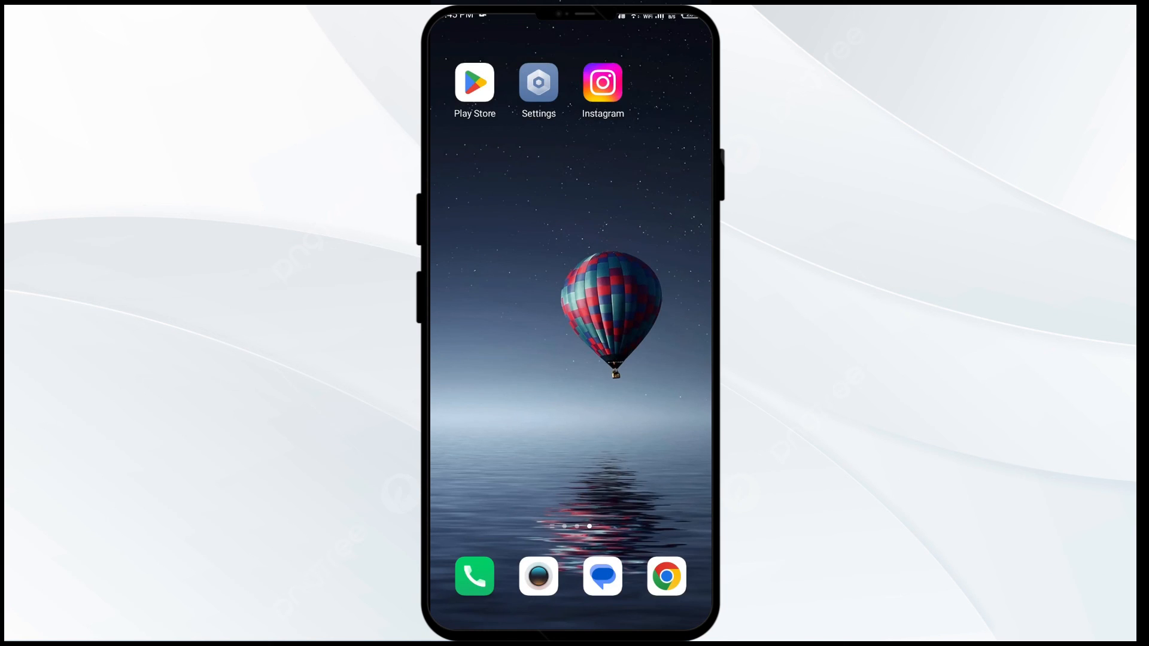